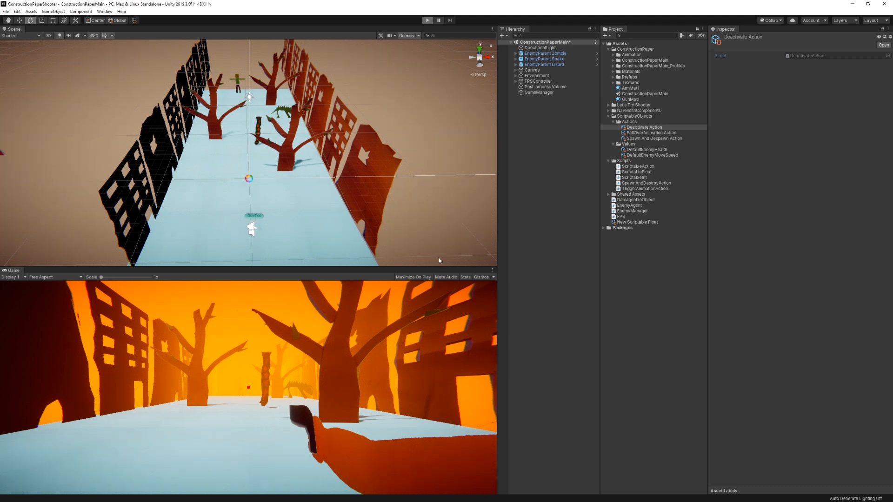
mouse_move(384, 361)
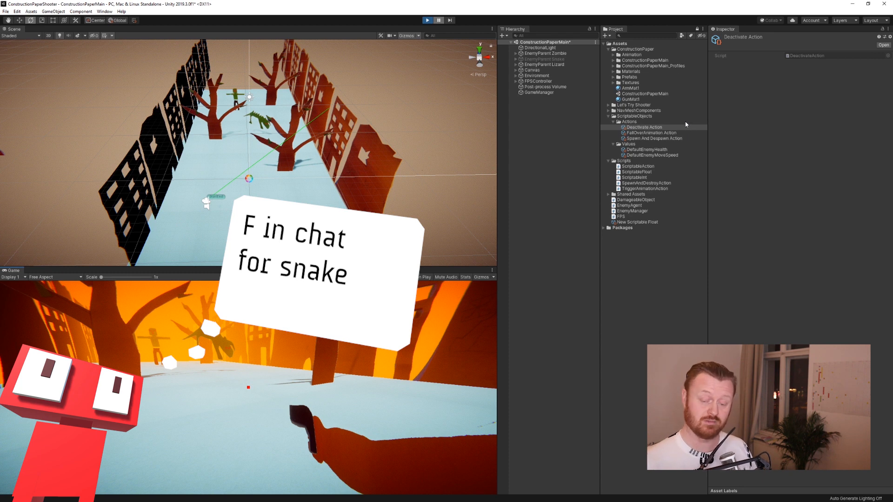
Set the DefaultEnemyMoveSpeed value to 3 while the game runs, then stop playing.
left_click(653, 155)
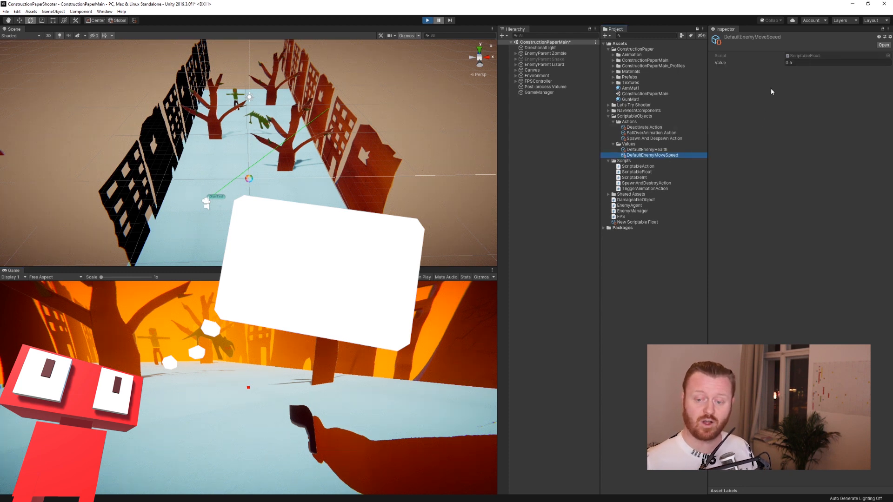
left_click(427, 19)
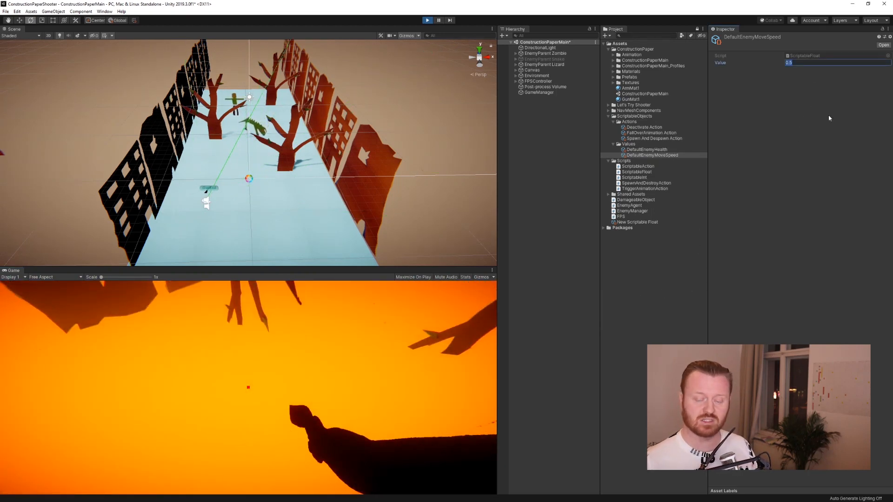
type("3")
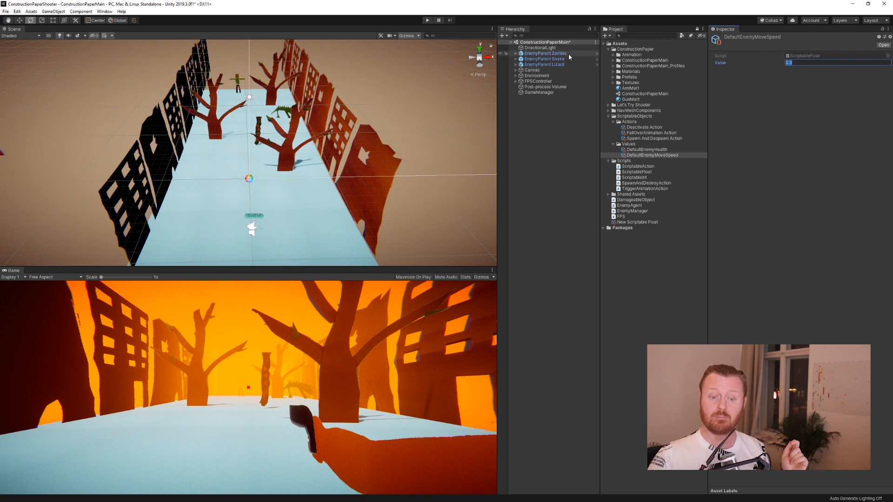
Check the Snake's Enemy Speed reference, then view the DefaultEnemyMoveSpeed and DefaultEnemyHealth assets.
left_click(544, 59)
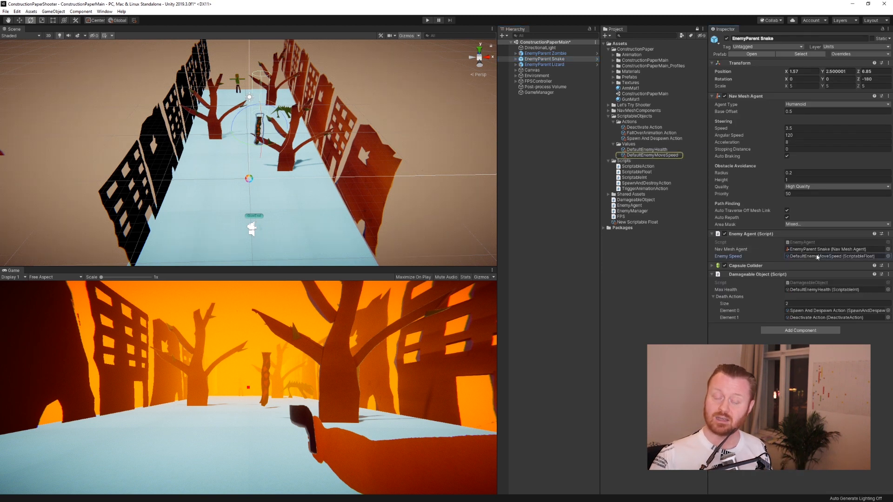
left_click(545, 53)
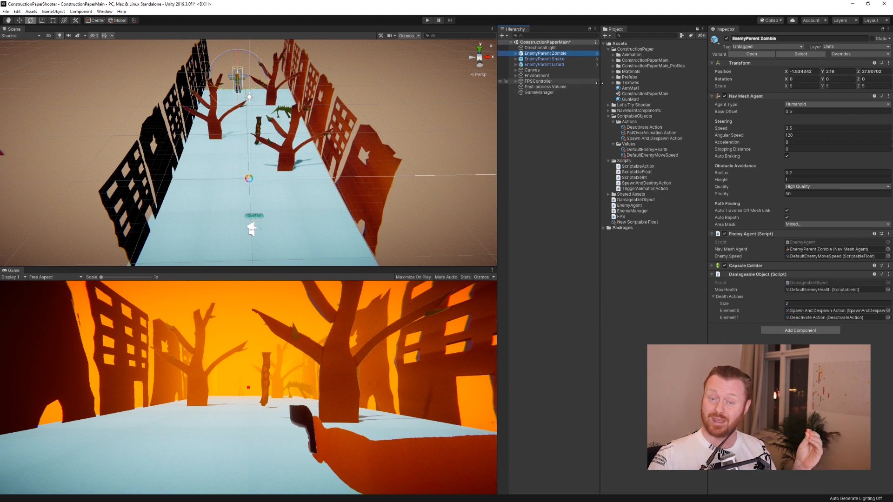
left_click(647, 155)
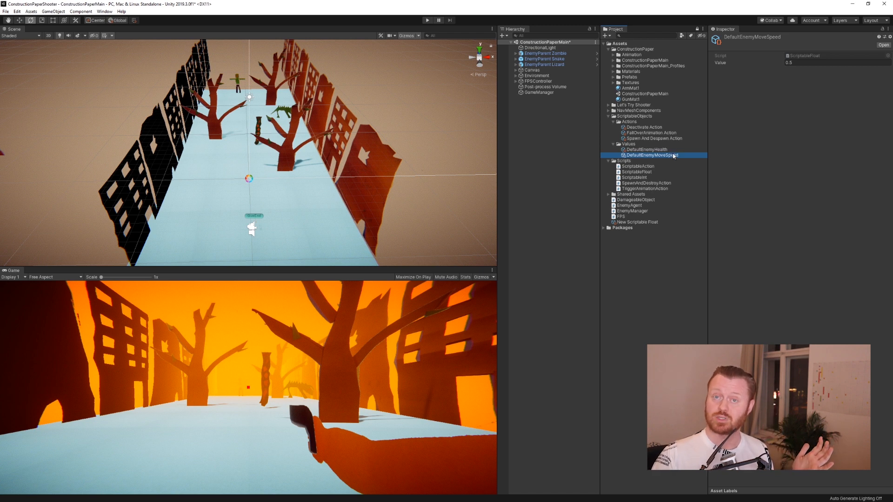
mouse_move(678, 153)
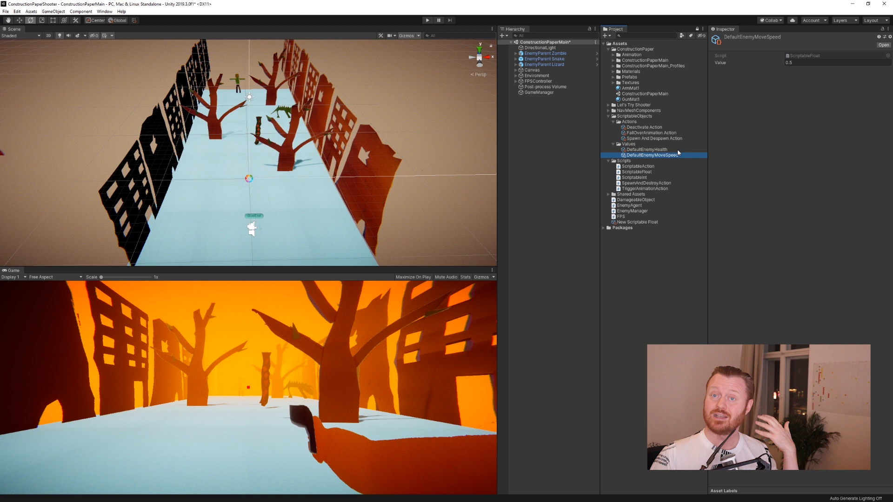
left_click(646, 149)
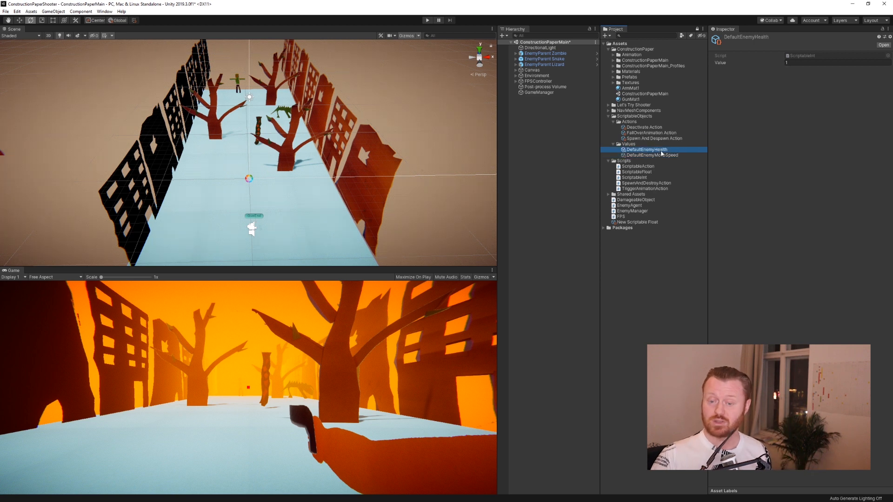
mouse_move(807, 75)
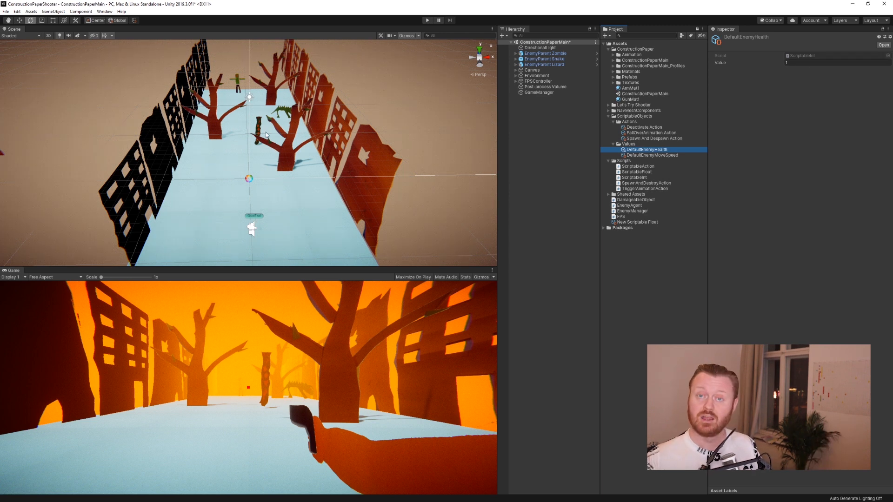
mouse_move(662, 136)
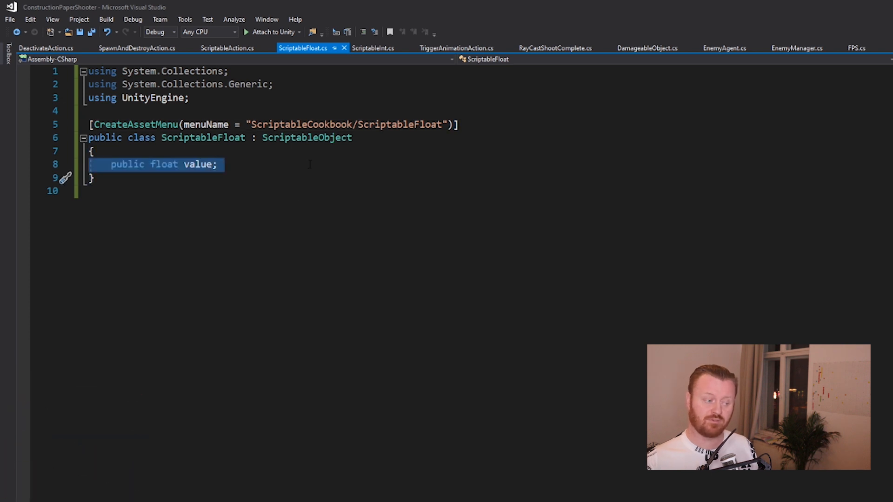
left_click(308, 165)
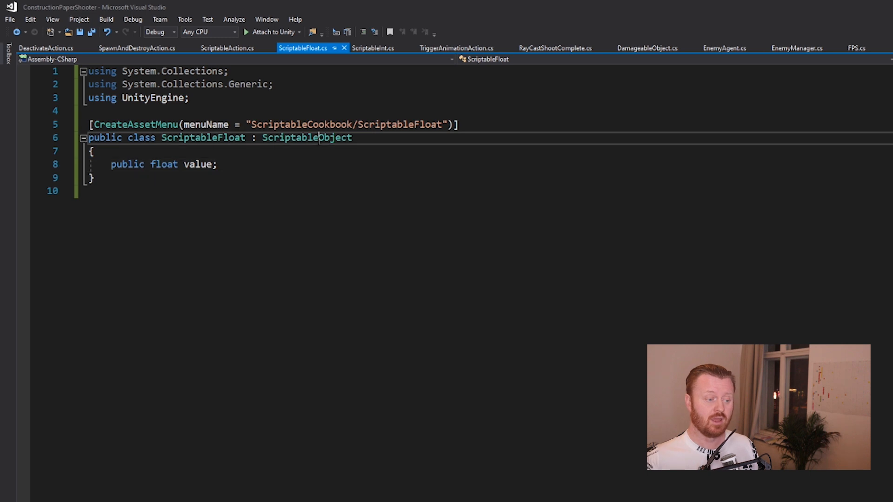
double_click(307, 138)
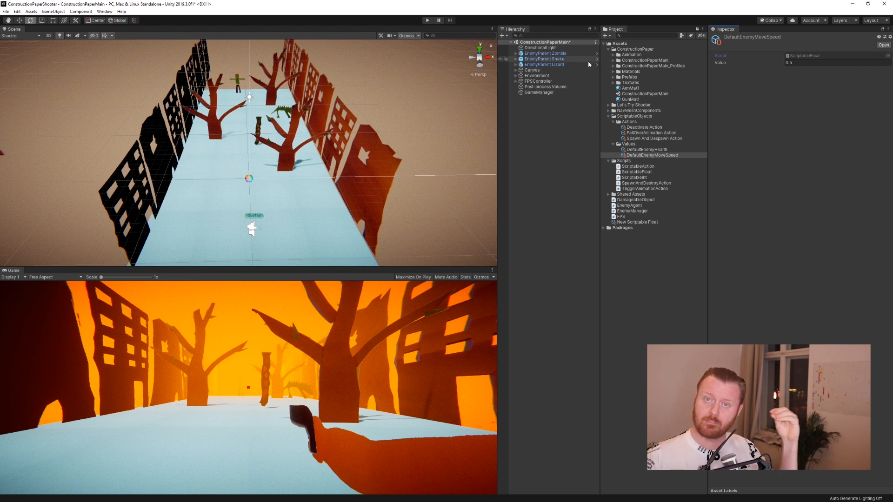
Select EnemyParent Snake to show its health reference and two death actions.
left_click(543, 59)
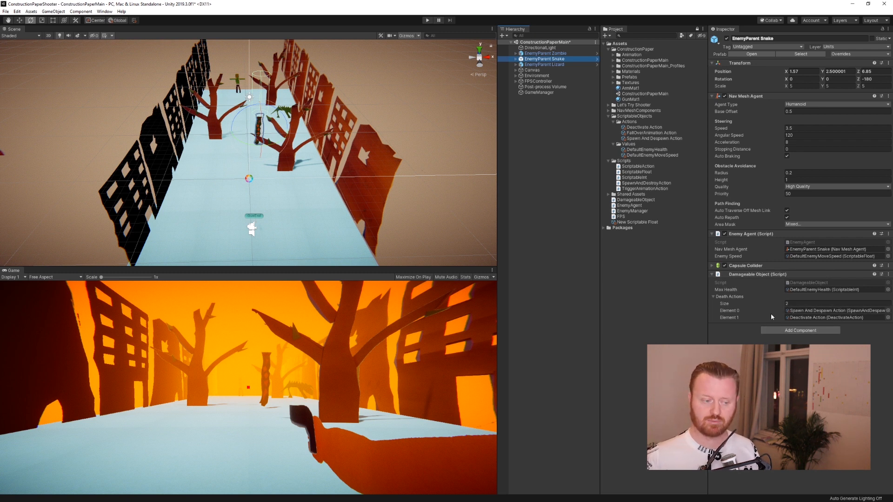
mouse_move(783, 314)
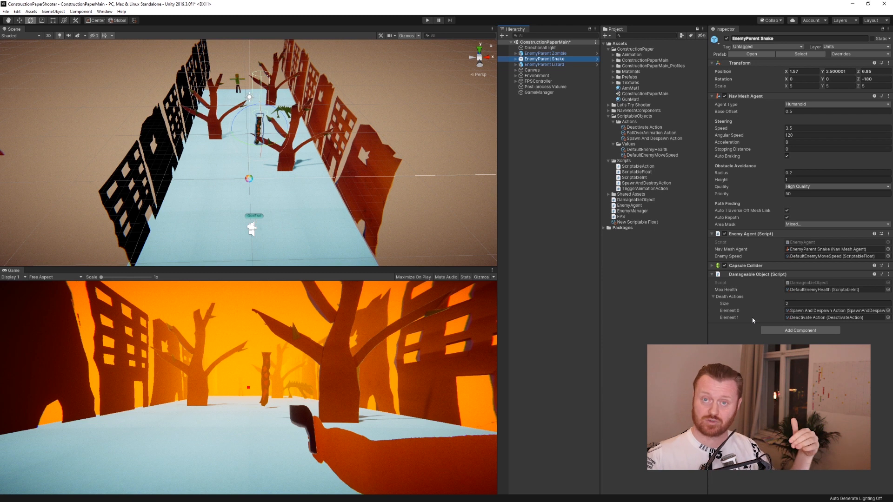
mouse_move(742, 331)
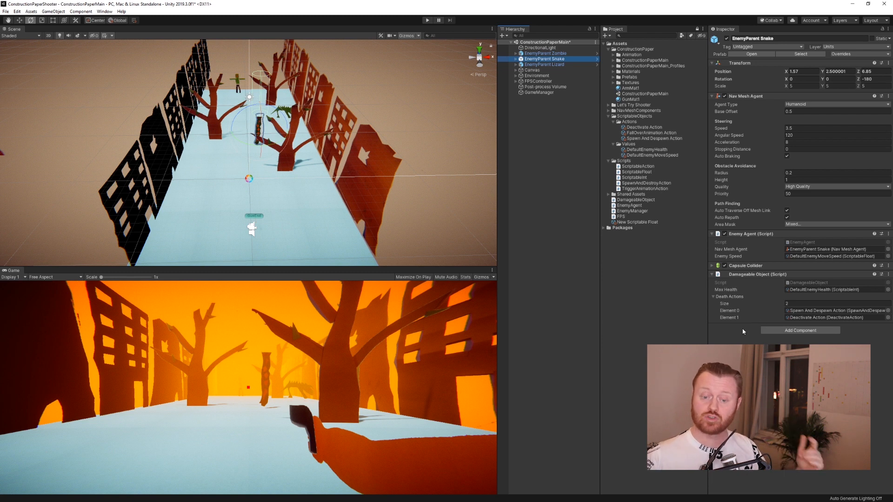
mouse_move(638, 121)
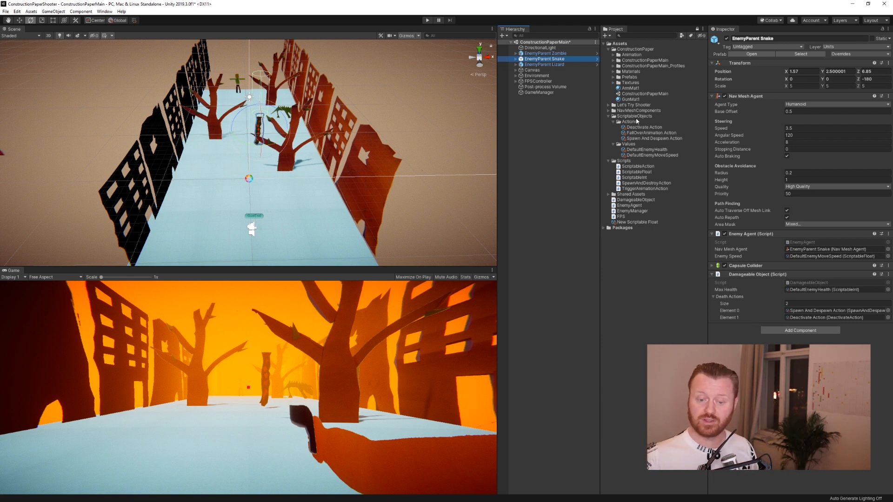
mouse_move(658, 169)
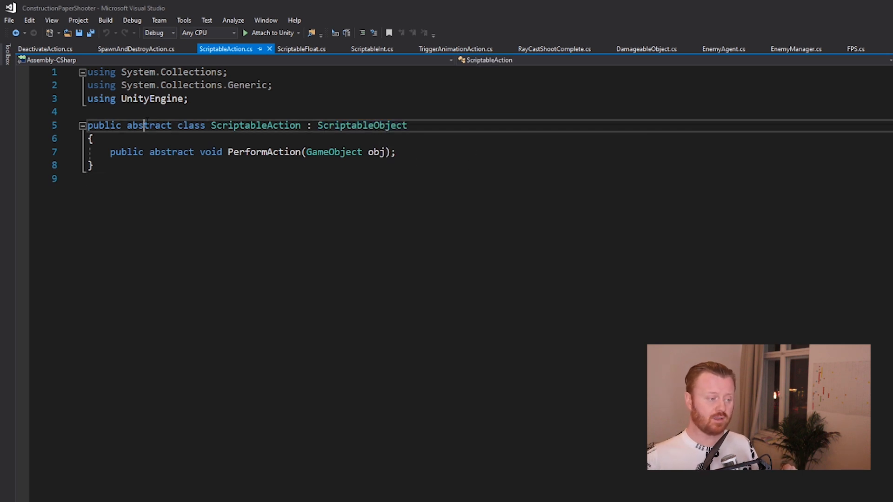
double_click(149, 125)
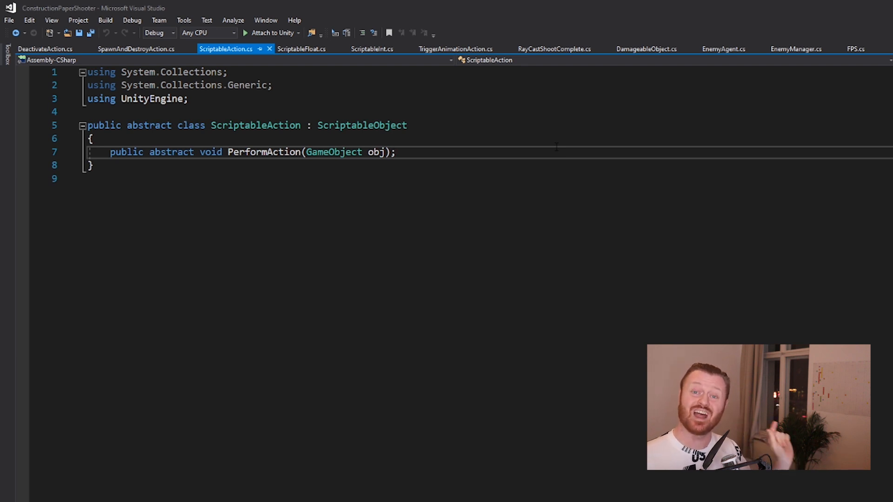
left_click(395, 151)
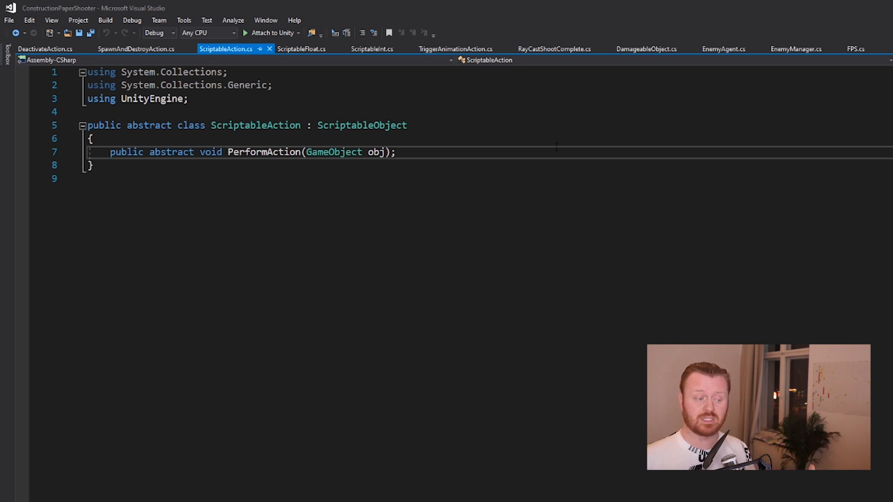
left_click(395, 152)
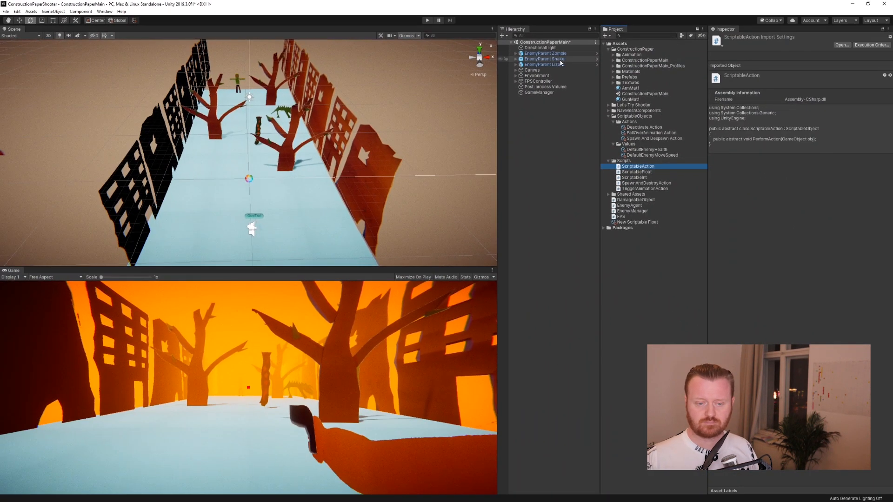
View the Spawn And Despawn Action asset spawning EnemyDeathParticle with a 0.5 despawn delay.
left_click(543, 59)
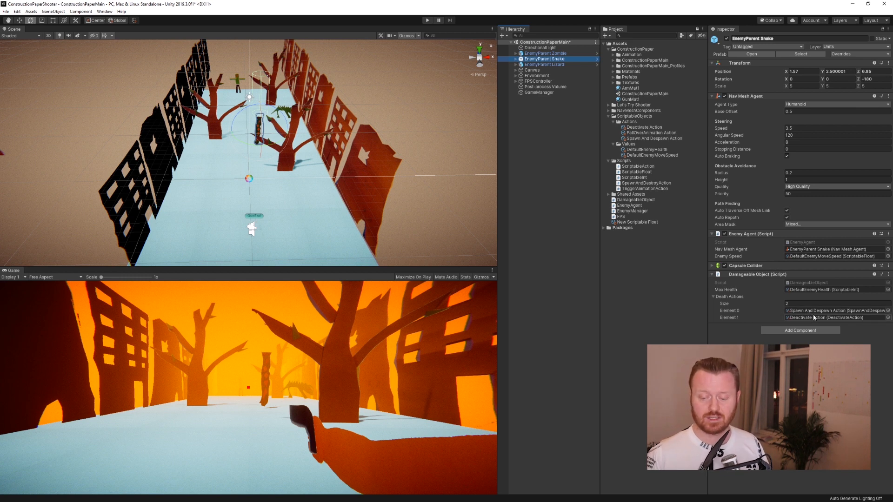
left_click(653, 139)
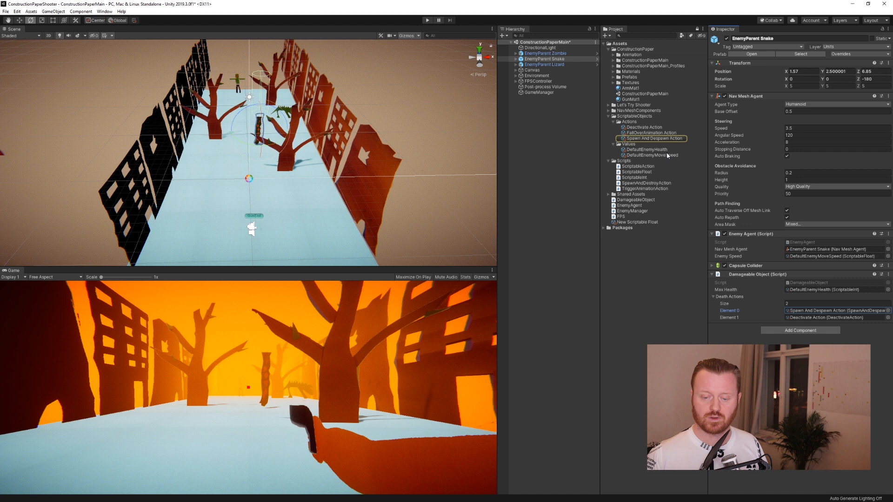
left_click(653, 138)
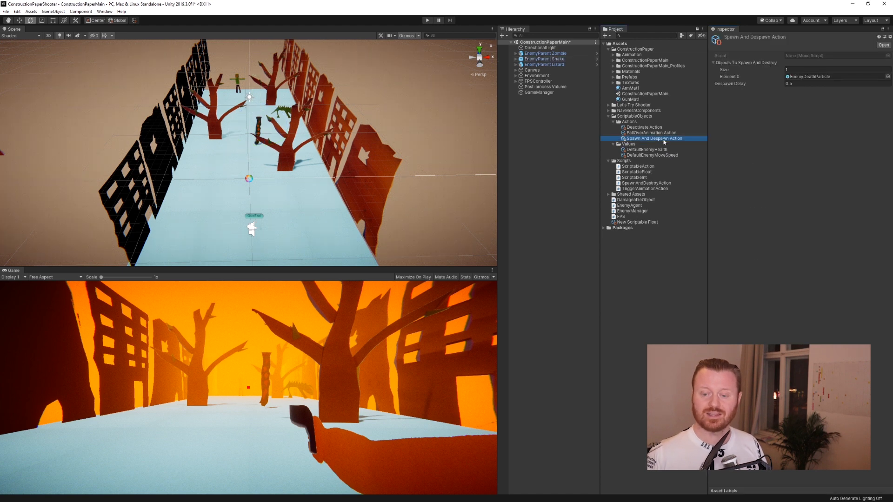
mouse_move(633, 139)
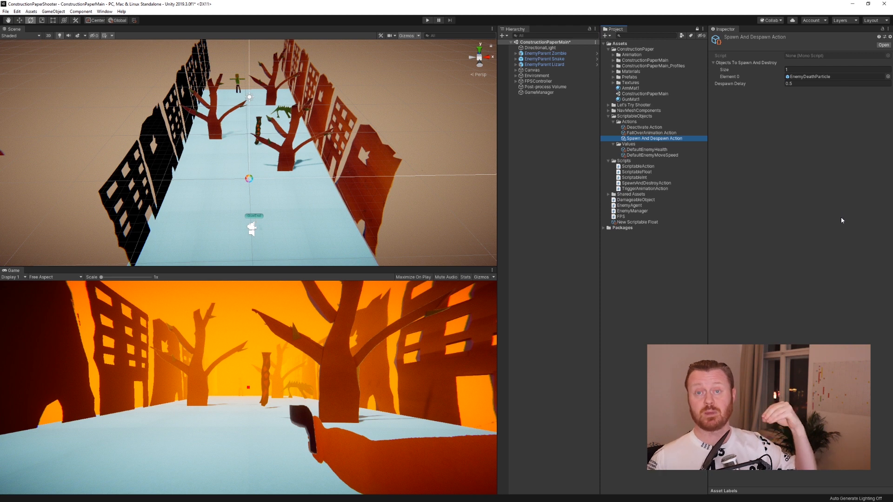
mouse_move(838, 234)
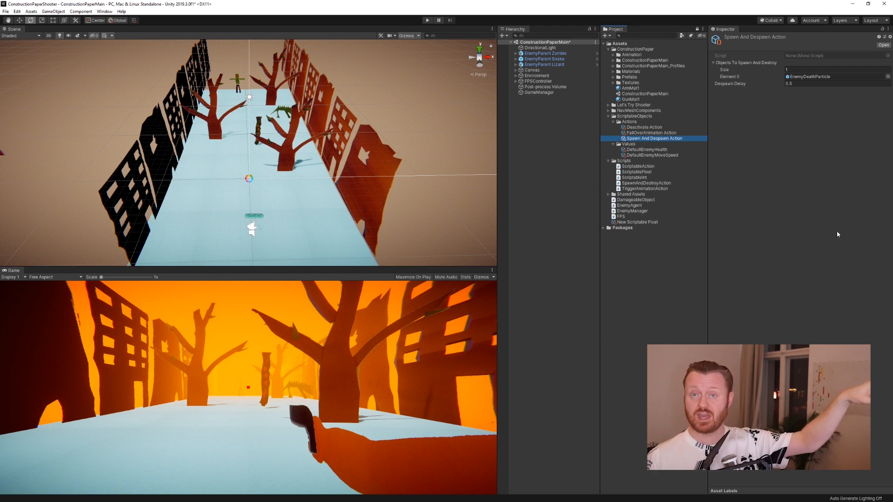
mouse_move(838, 242)
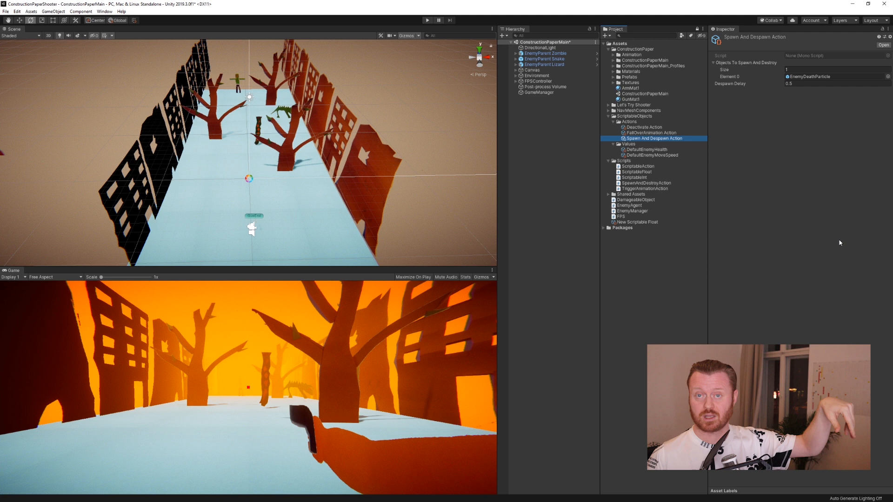
mouse_move(677, 185)
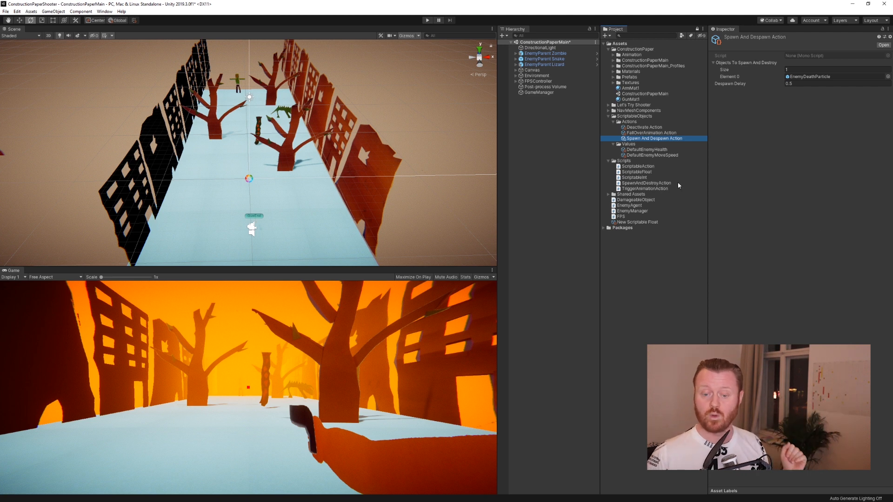
mouse_move(663, 147)
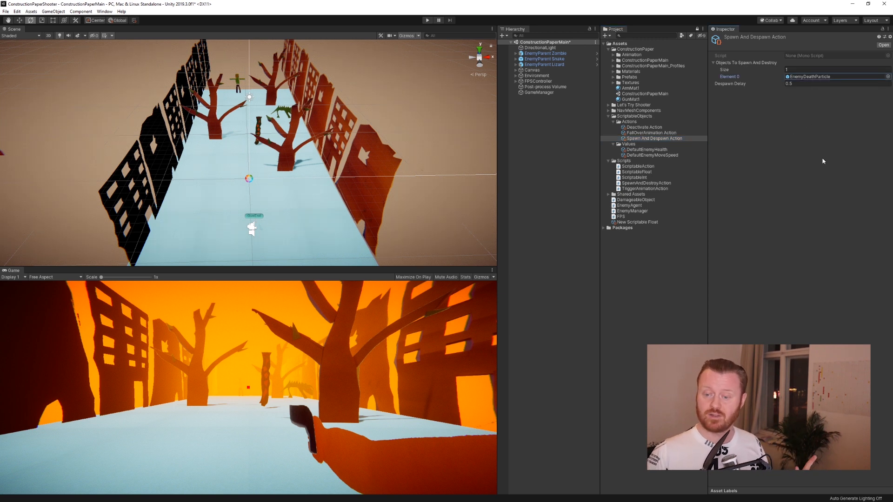
mouse_move(825, 113)
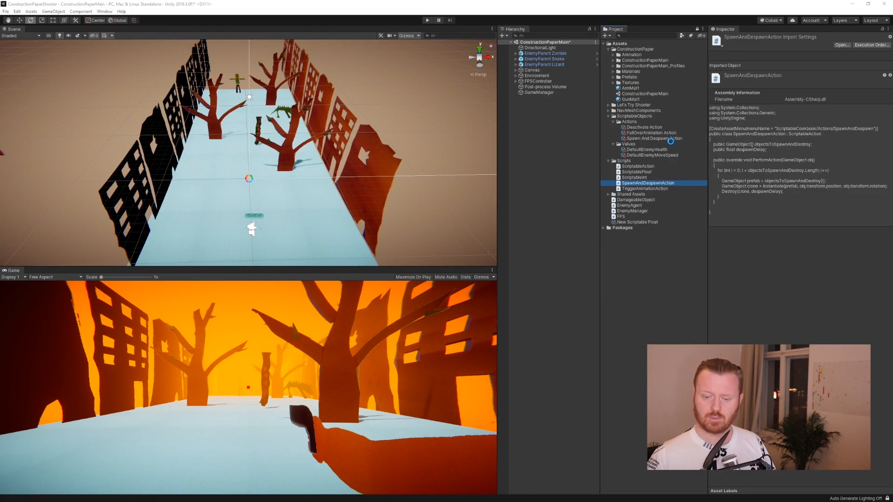
Create a new SpawnAndDespawn action asset in the Actions folder with its default name.
left_click(628, 121)
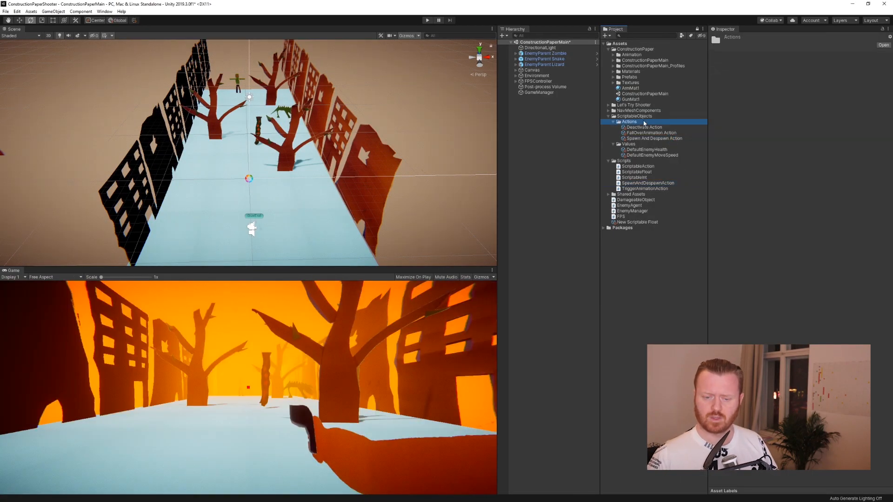
right_click(629, 121)
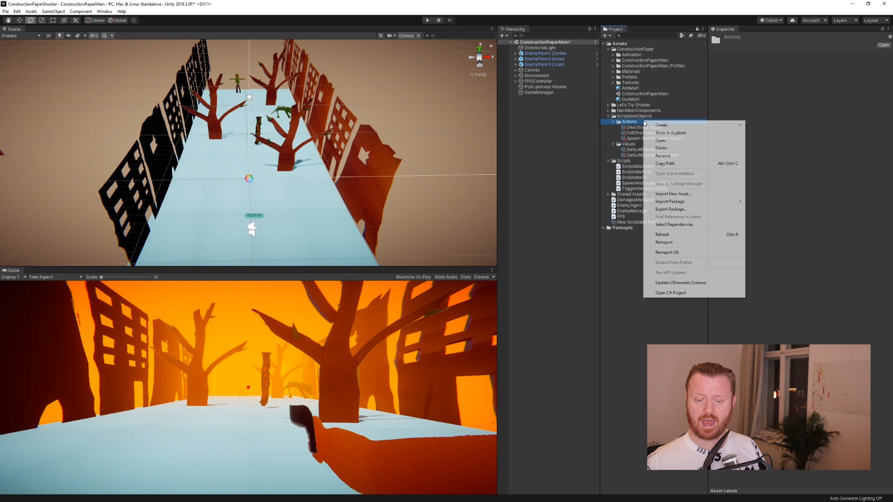
mouse_move(660, 125)
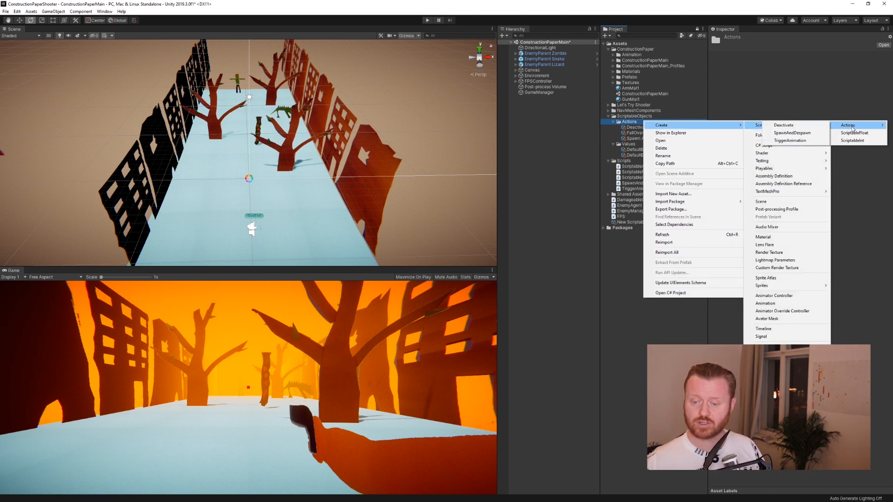
left_click(785, 133)
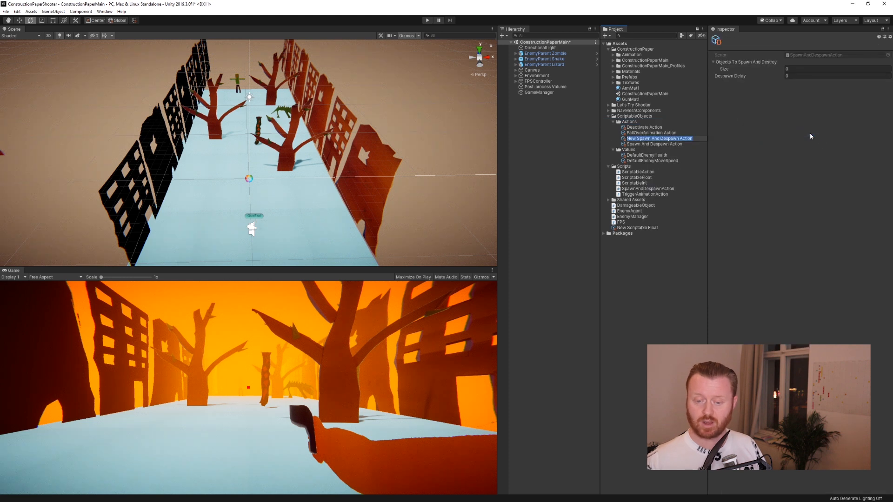
left_click(658, 137)
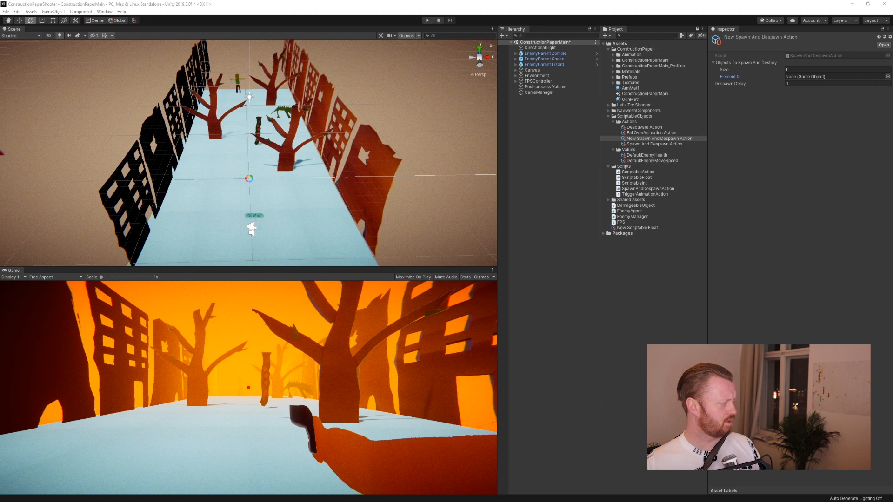
Set the new action to spawn EnemyDeathParticle with a 0.3 despawn delay.
left_click(887, 76)
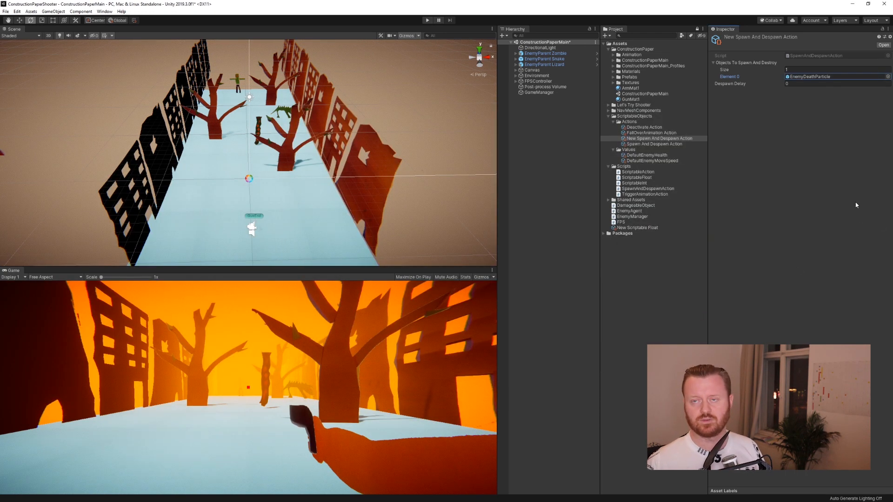
left_click(835, 83)
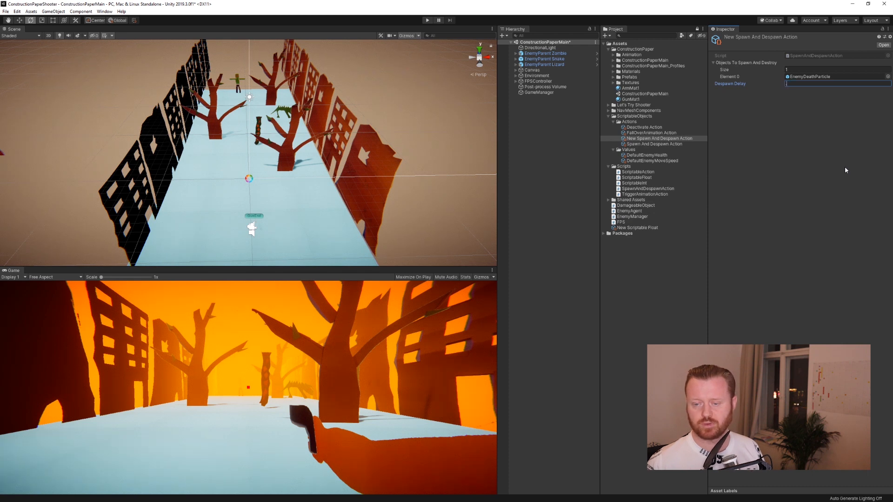
type("0.3")
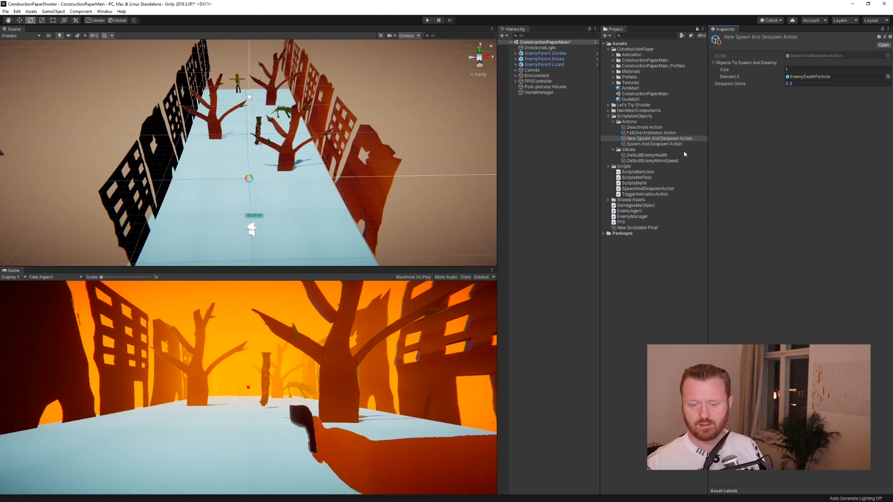
left_click(653, 143)
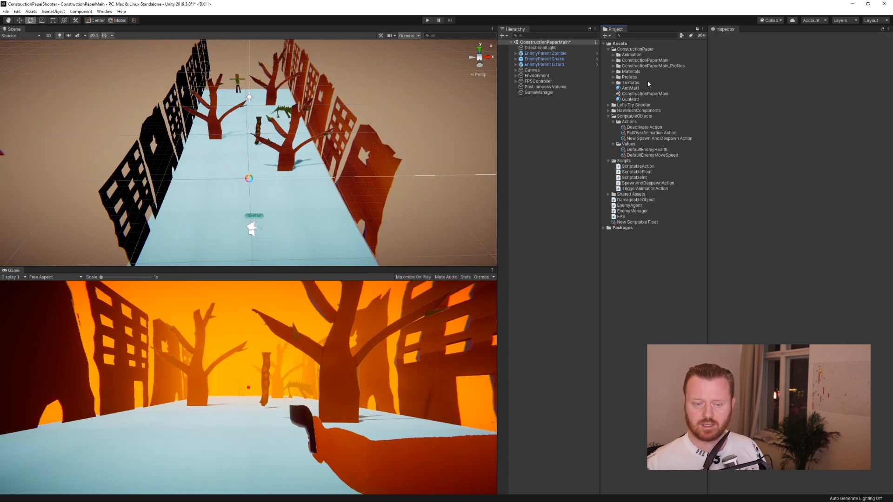
Apply the Snake prefab's death-action overrides, then check the Zombie enemy's death actions.
left_click(544, 59)
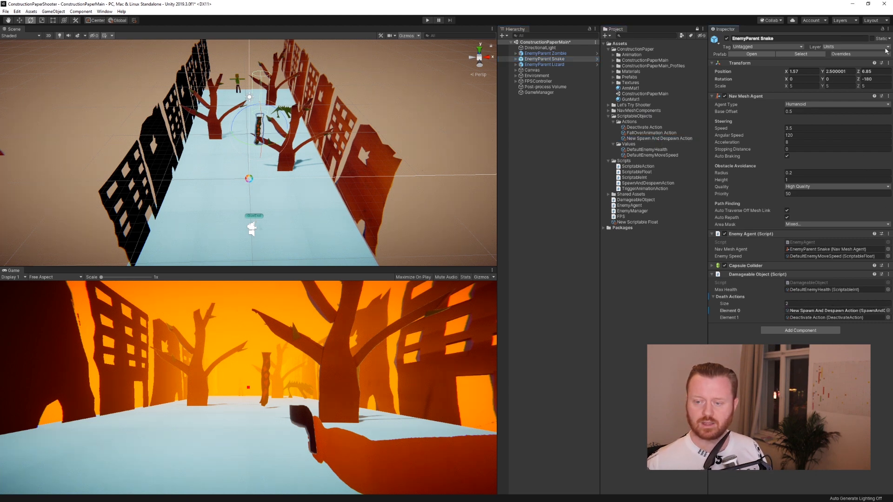
left_click(844, 54)
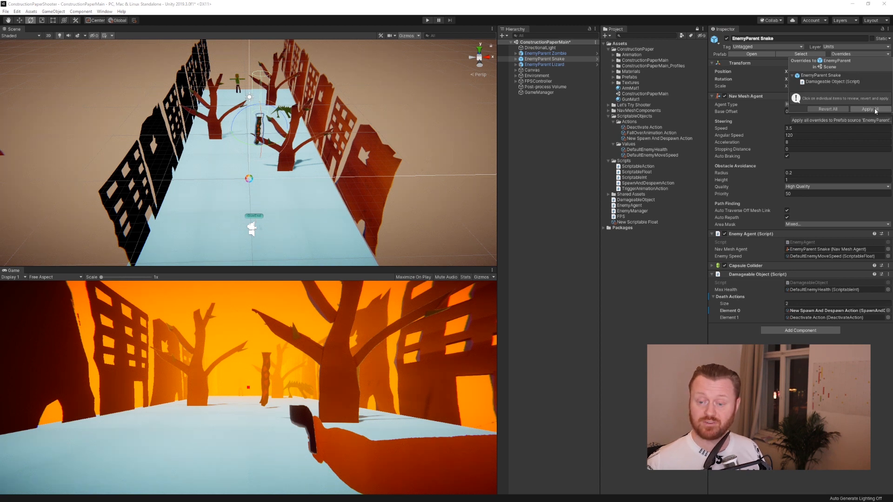
left_click(867, 109)
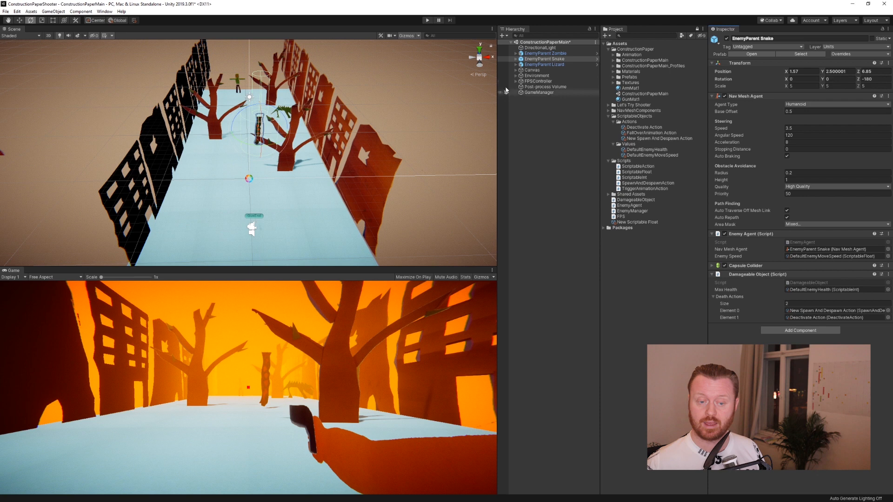
left_click(544, 53)
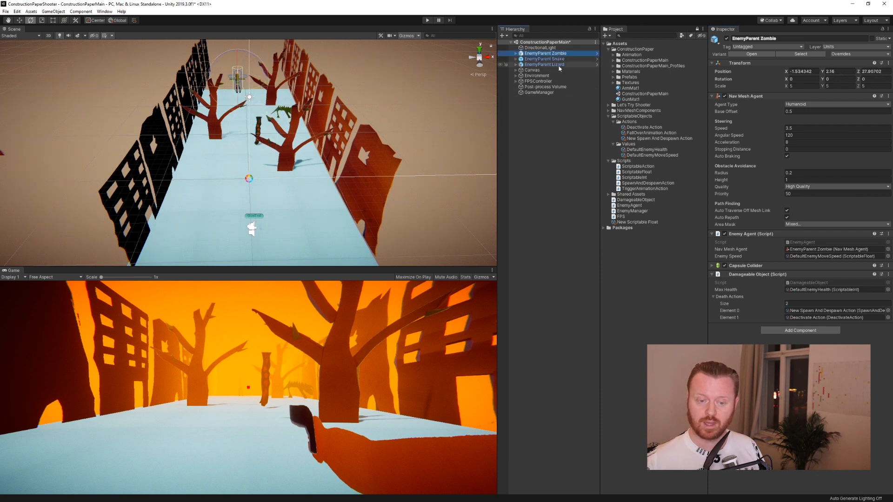
left_click(658, 137)
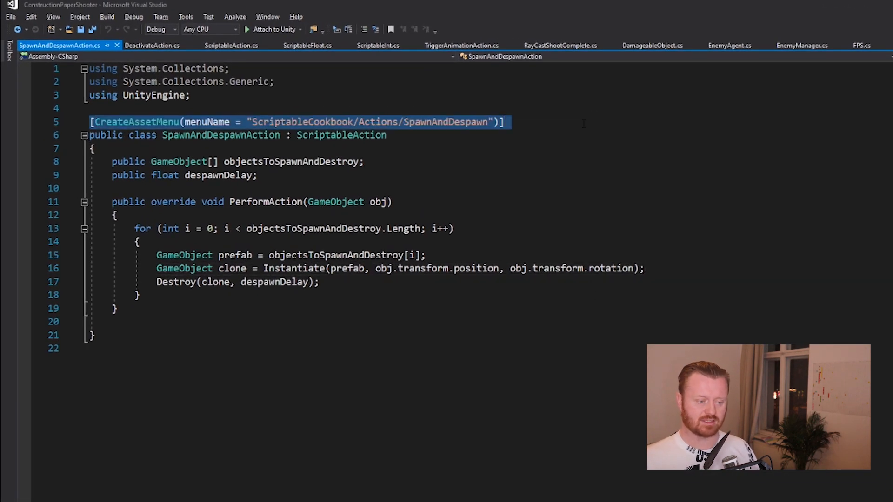
Review the SpawnAndDespawnAction class and its ScriptableAction base in the code.
left_click(448, 122)
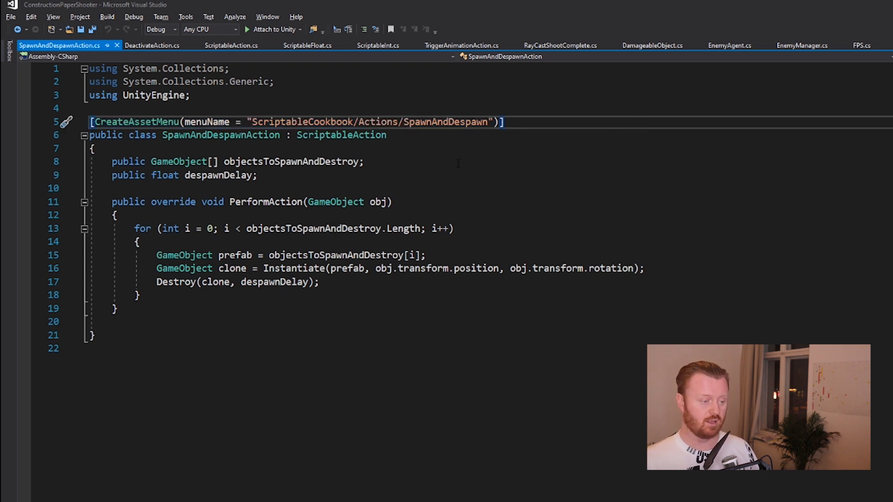
double_click(340, 135)
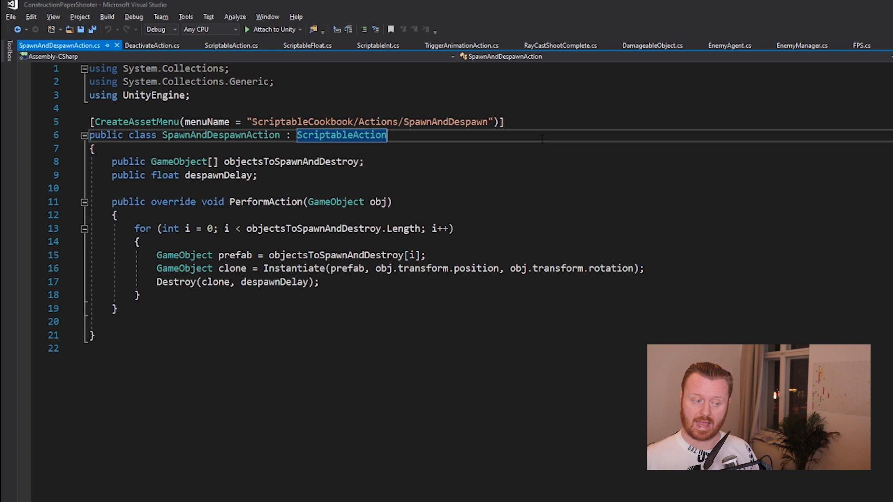
left_click(363, 162)
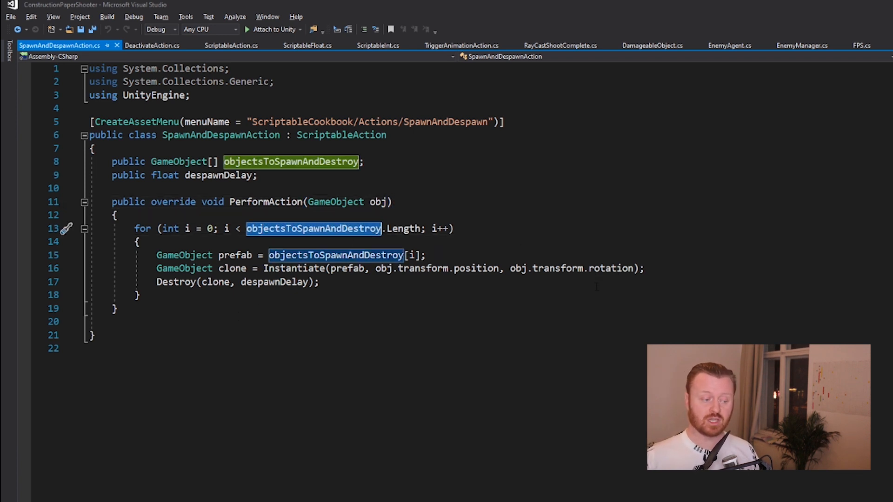
left_click(321, 282)
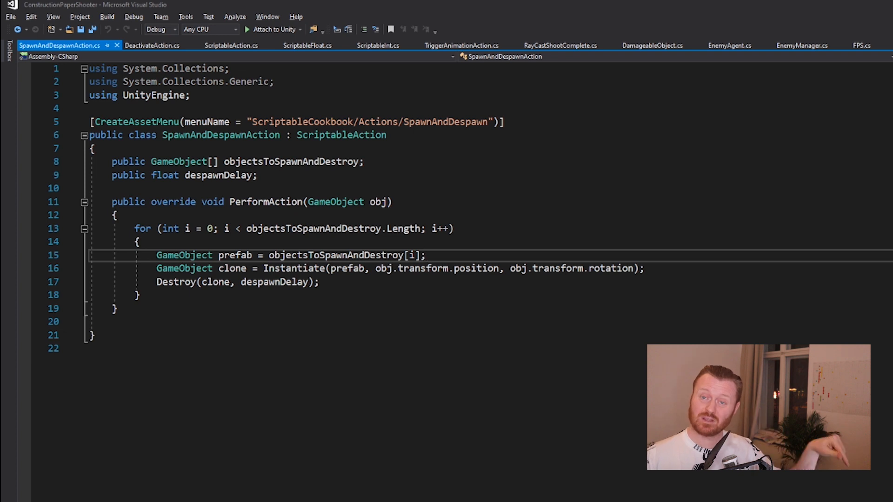
left_click(426, 255)
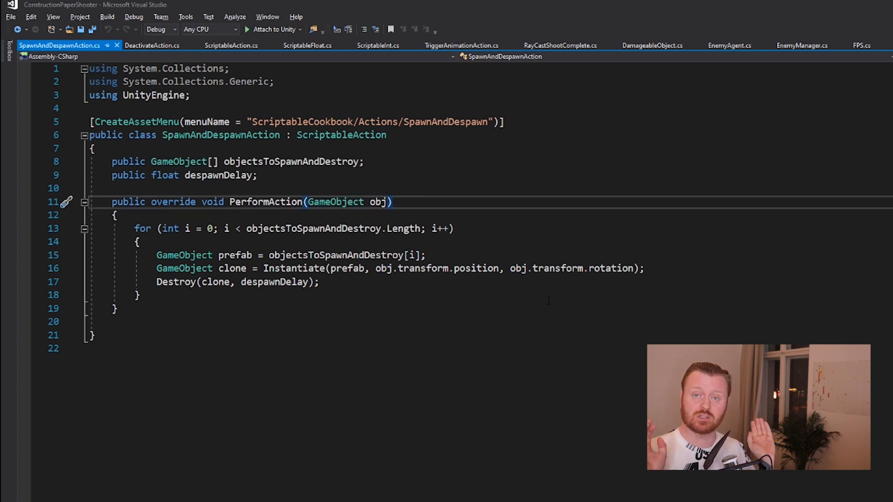
left_click(391, 201)
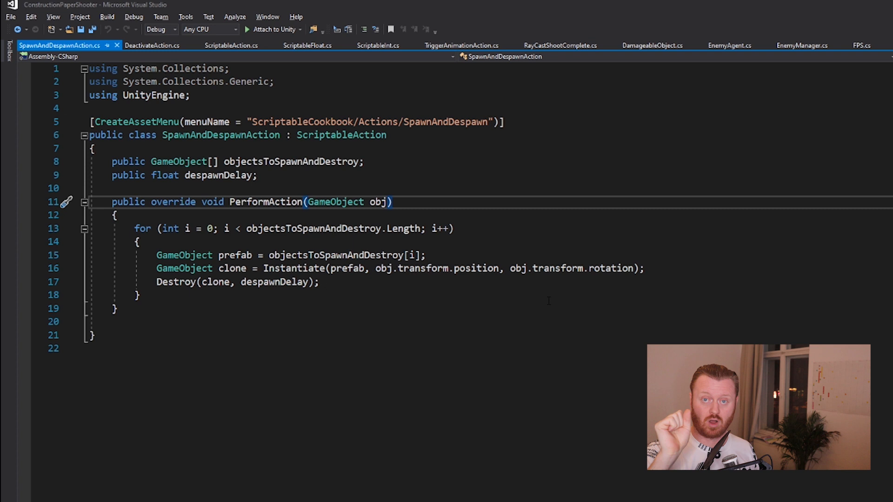
left_click(391, 202)
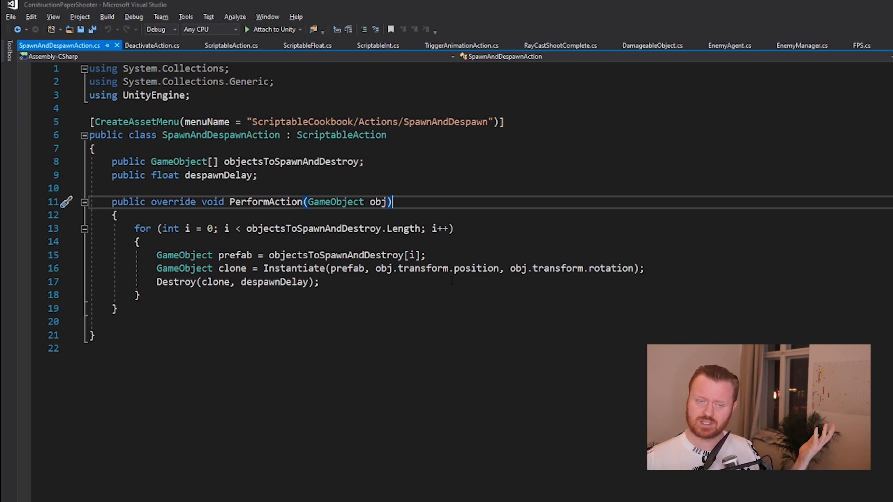
Highlight the spawn position arguments of the Instantiate line, then switch to DeactivateAction.cs.
double_click(433, 268)
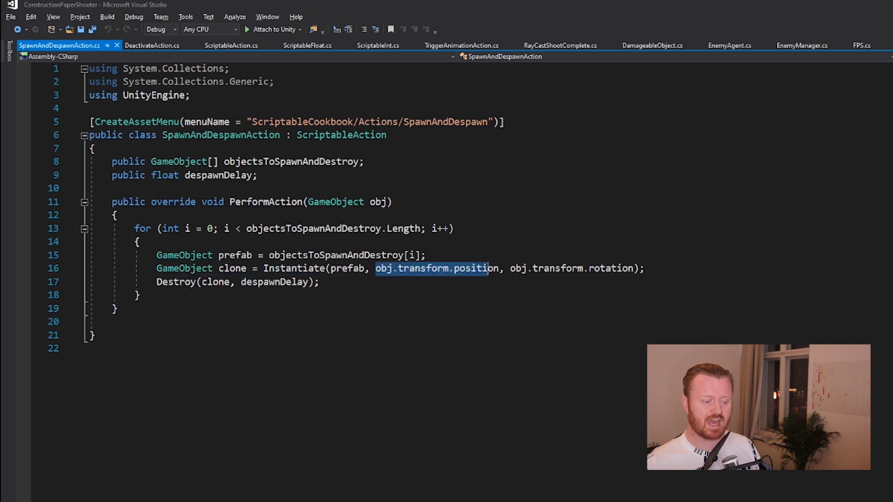
double_click(476, 268)
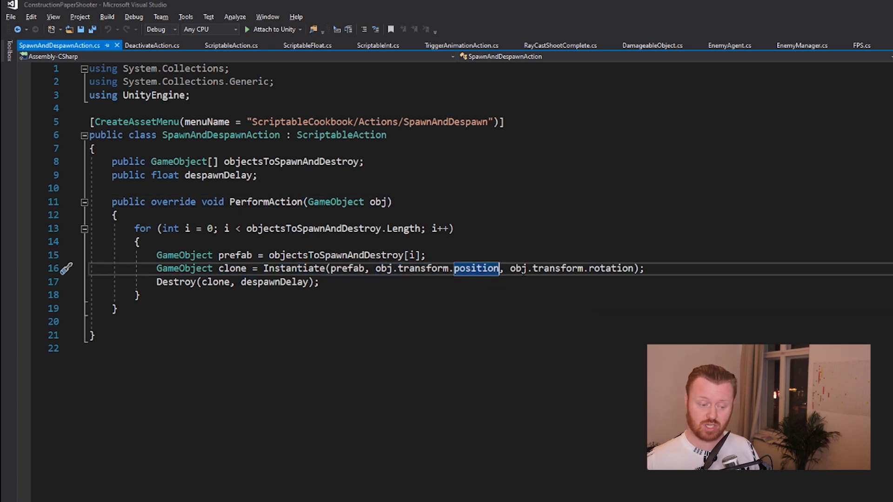
double_click(610, 267)
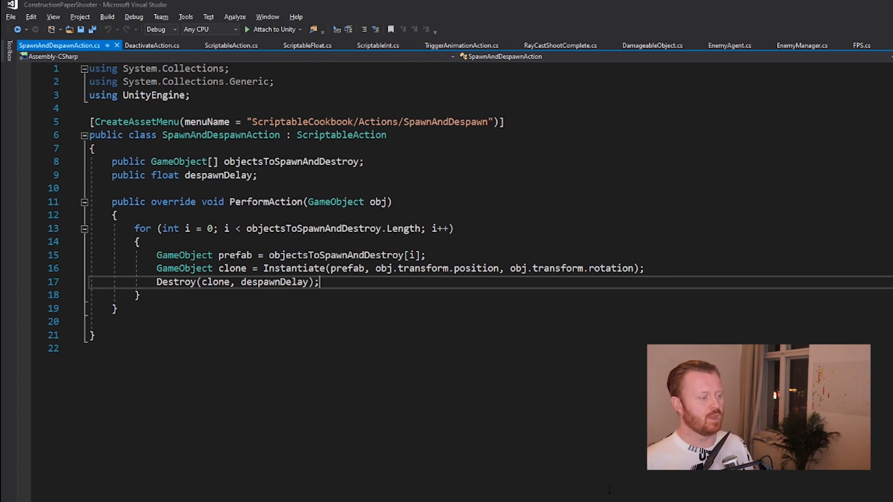
left_click(152, 45)
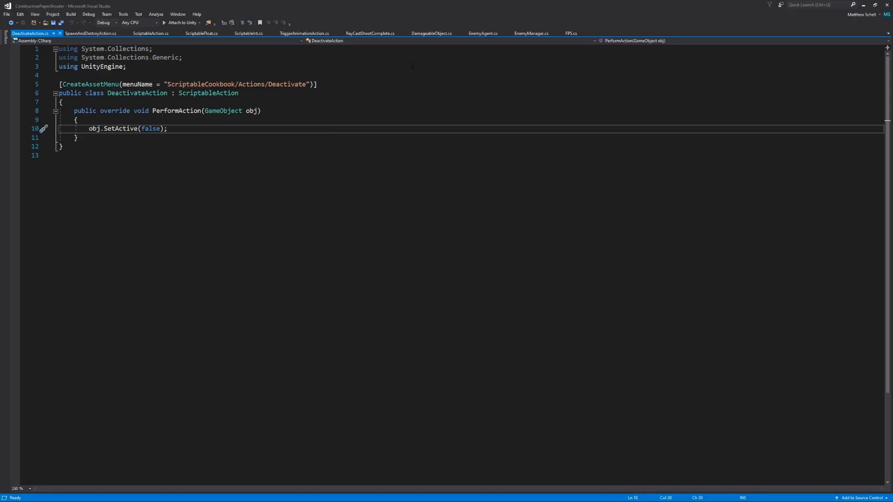
Review DamageableObject.cs and its Die loop calling PerformAction on every death action.
left_click(431, 33)
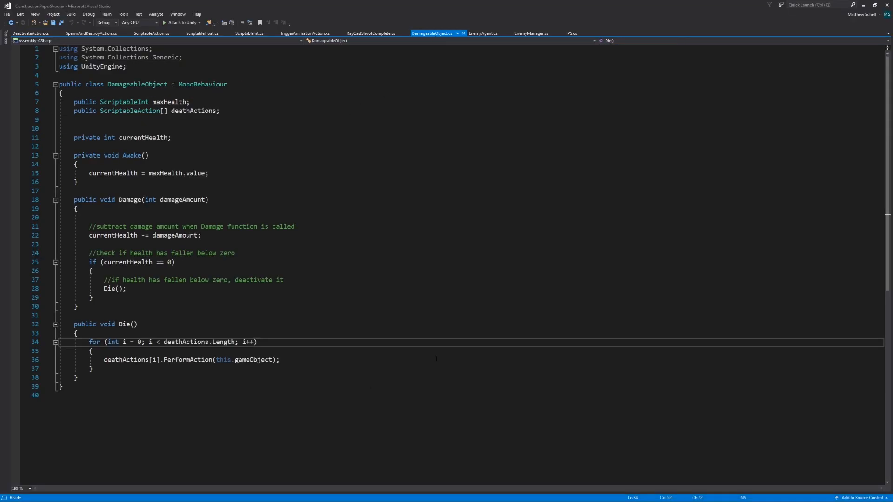
left_click(279, 359)
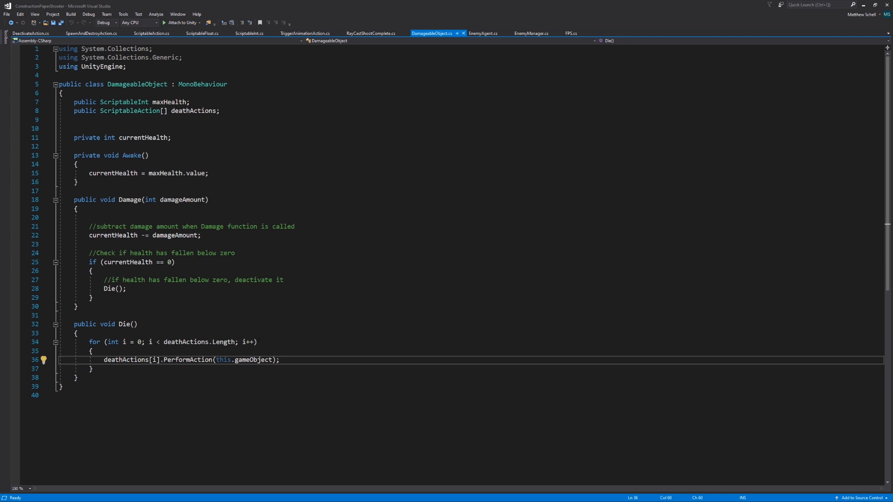
double_click(185, 341)
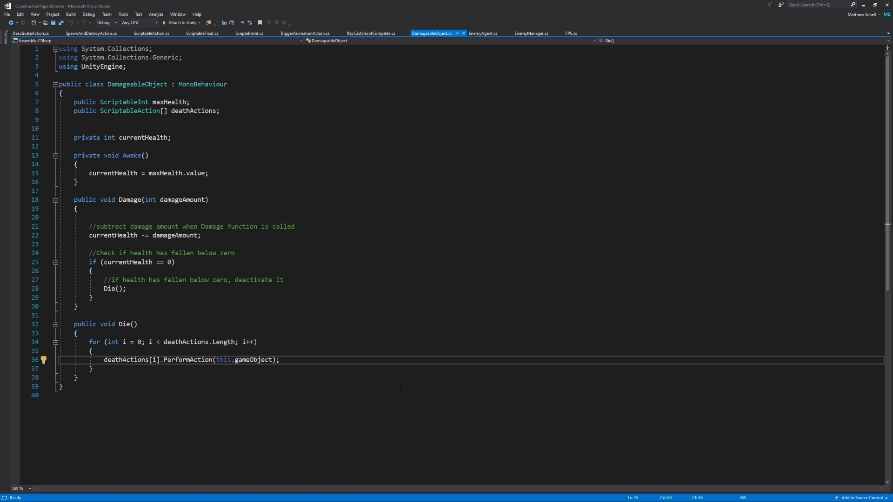
left_click(278, 359)
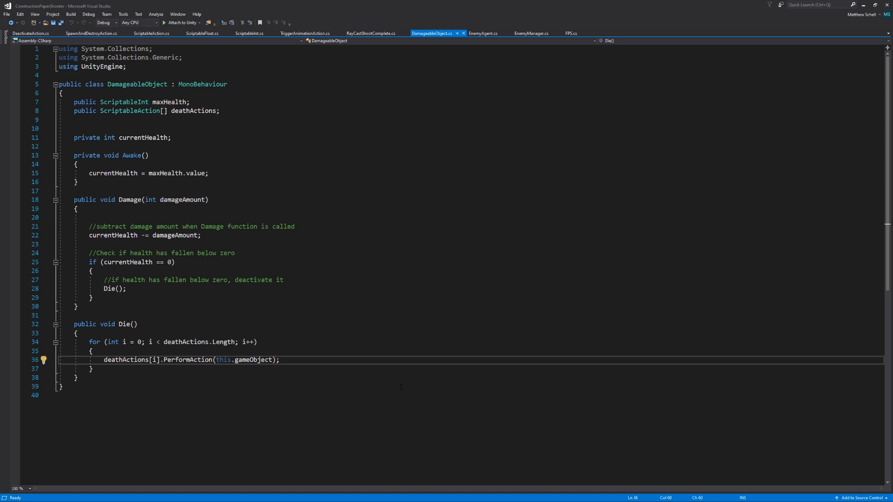
left_click(279, 359)
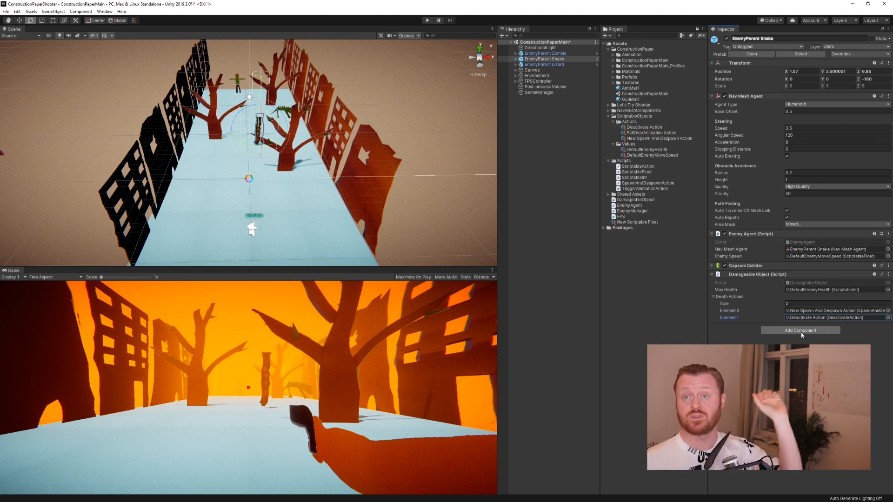
mouse_move(732, 279)
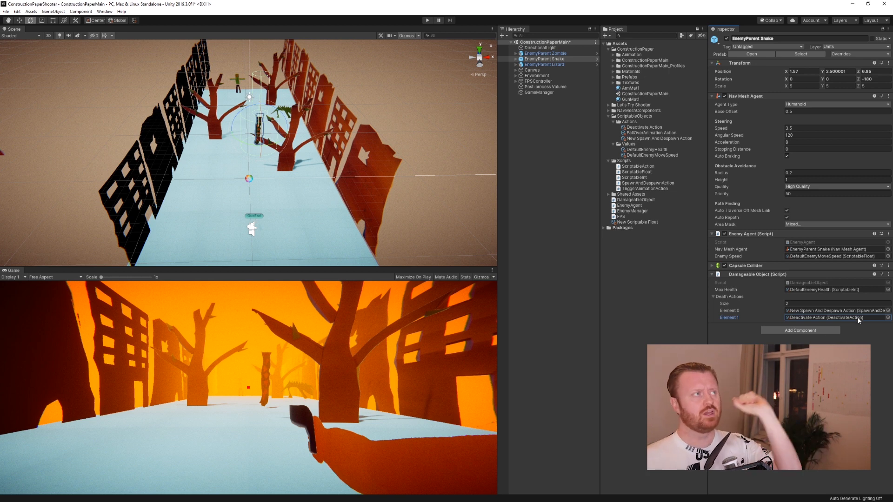
mouse_move(859, 327)
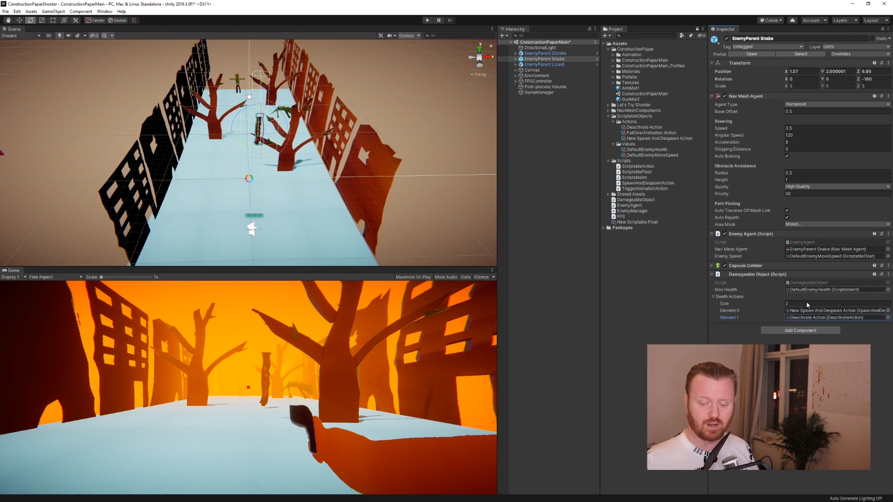
Run the game and shoot the snake enemy to test its death actions.
left_click(644, 127)
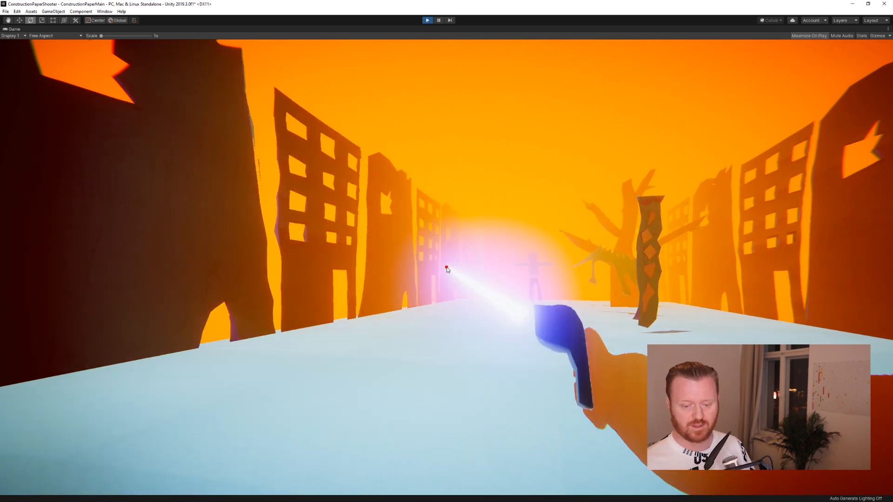
Stop the game and inspect the TreeMaster Animator transition into TreeFallAnim with its StartFall condition.
left_click(426, 20)
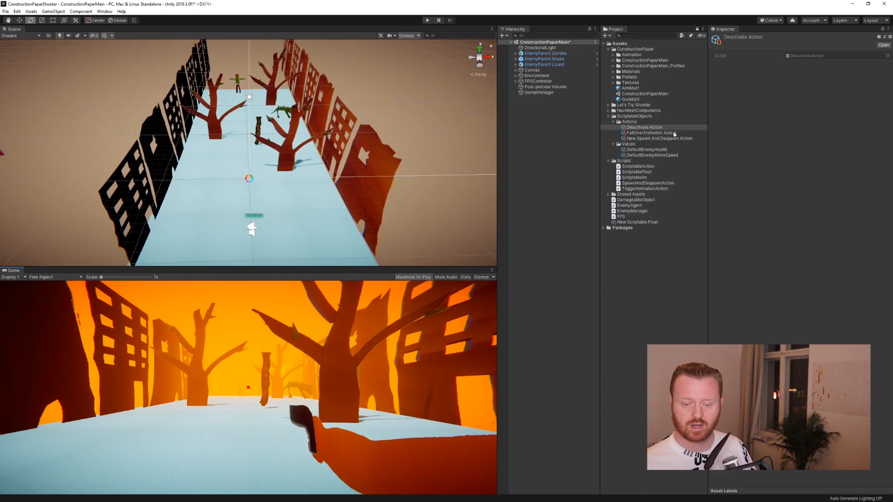
left_click(650, 132)
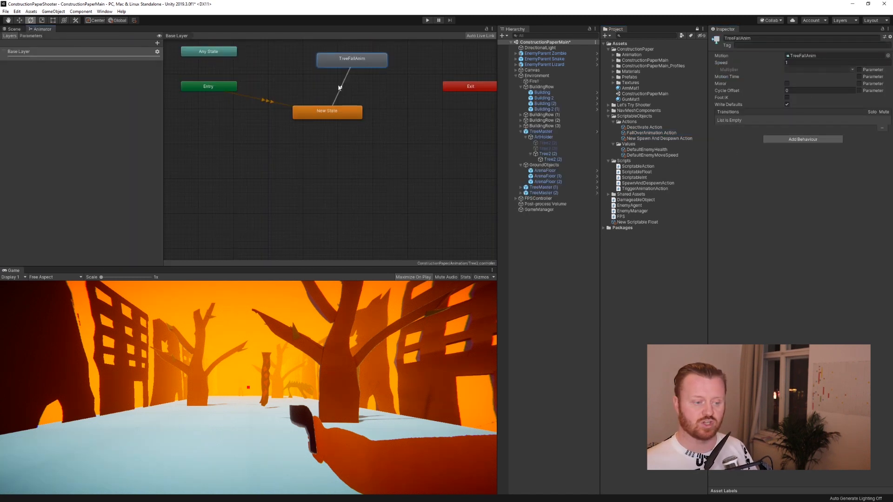
left_click(340, 85)
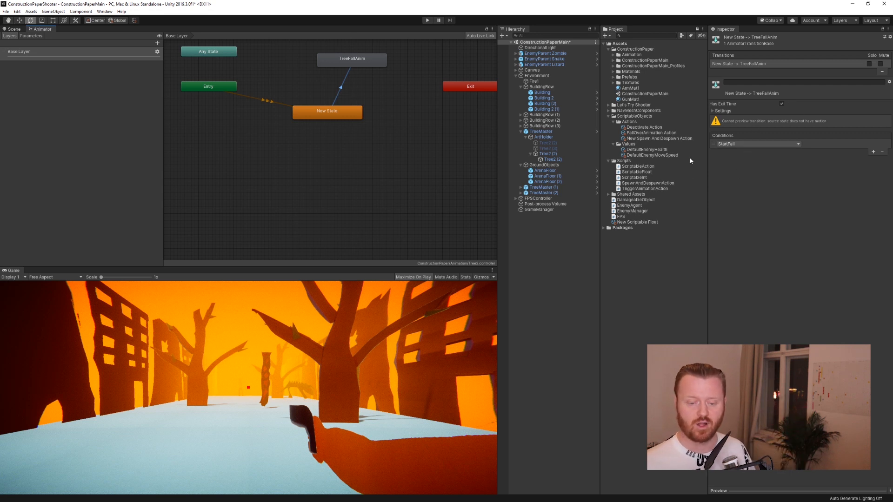
mouse_move(655, 133)
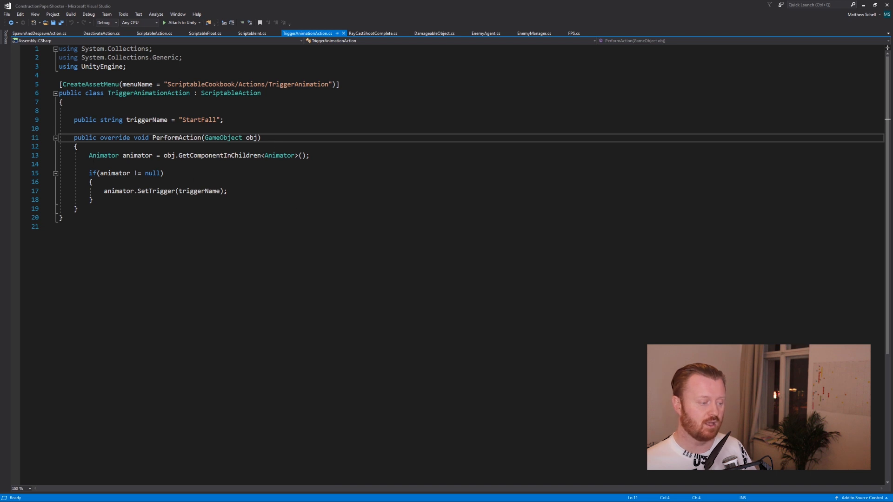
left_click(309, 155)
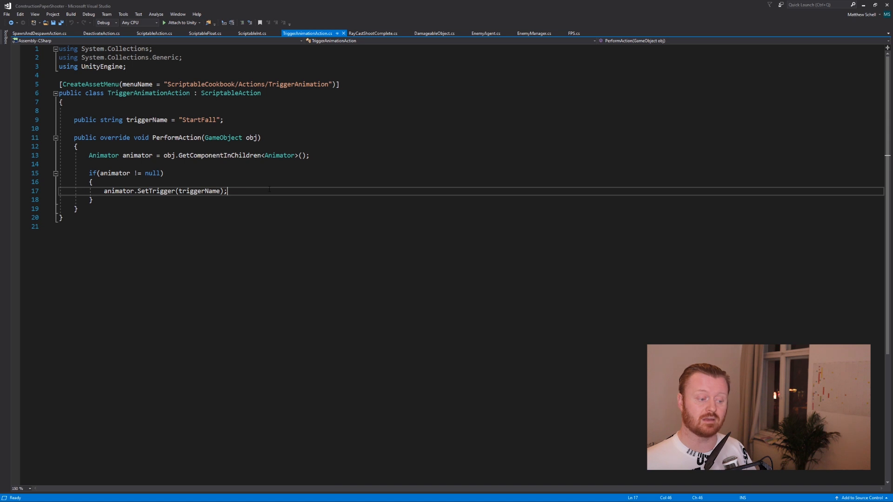
left_click(171, 120)
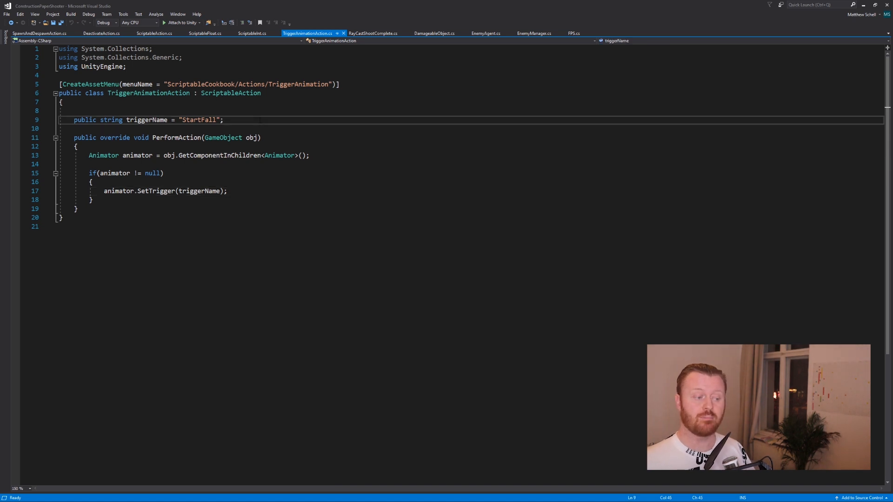